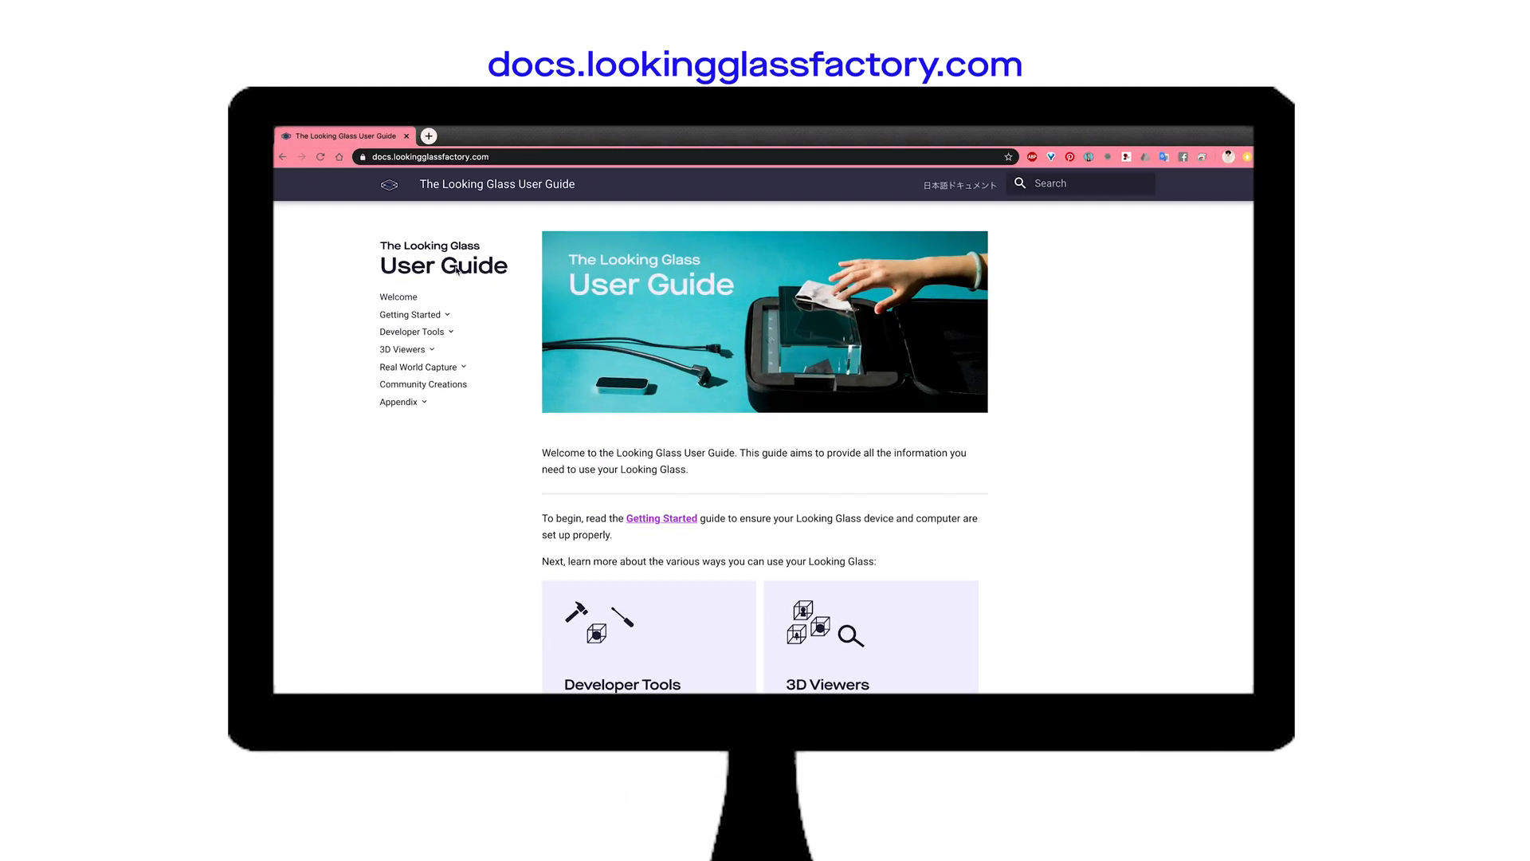
mouse_move(505, 230)
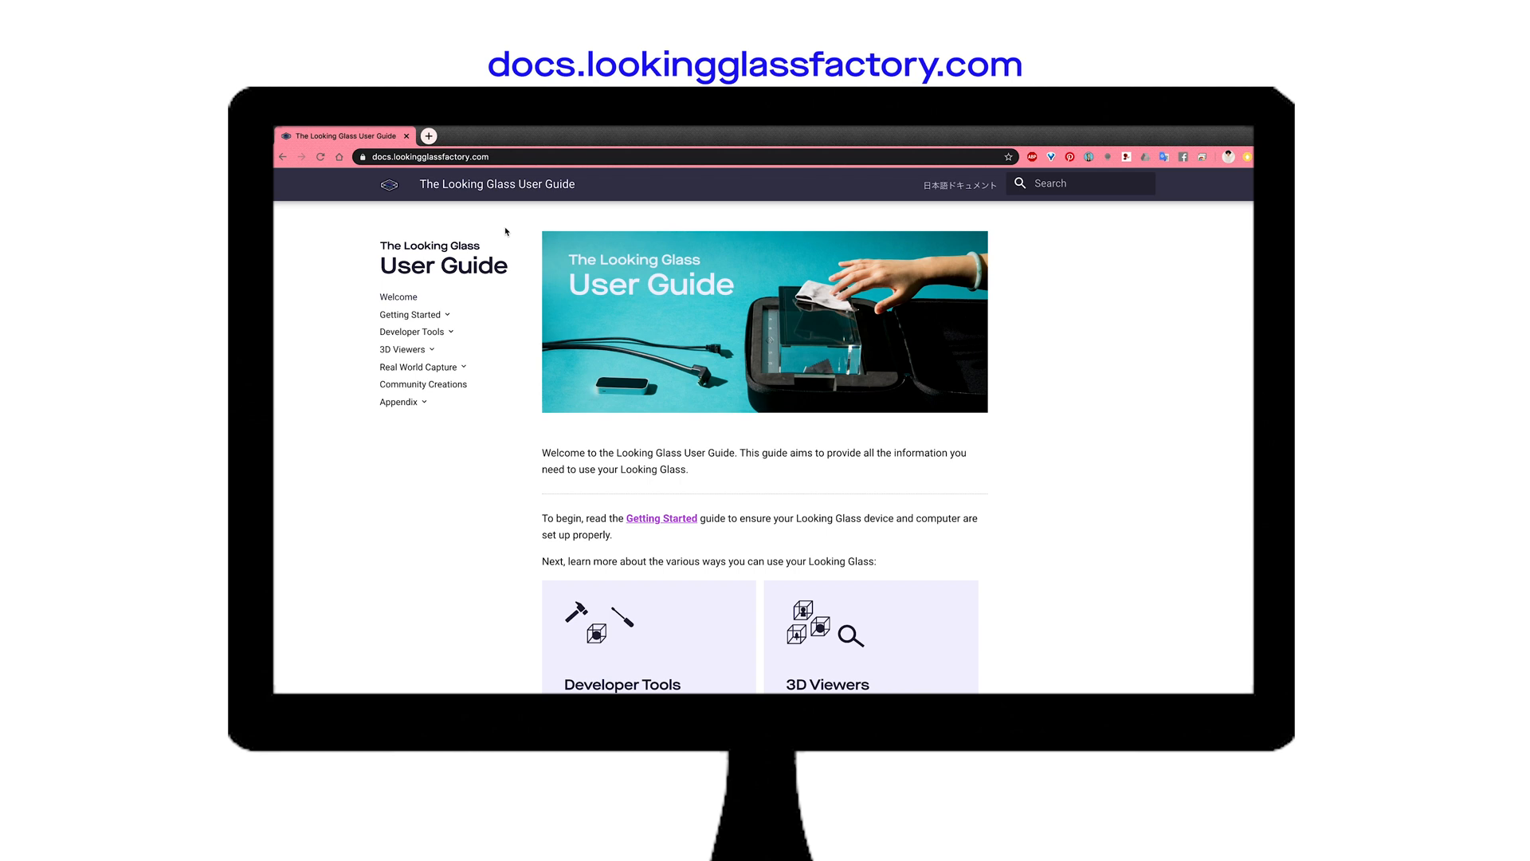
Open the Tutorial project, set 1080p color and 640x576 Narrow Raw depth, and record a take
left_click(411, 332)
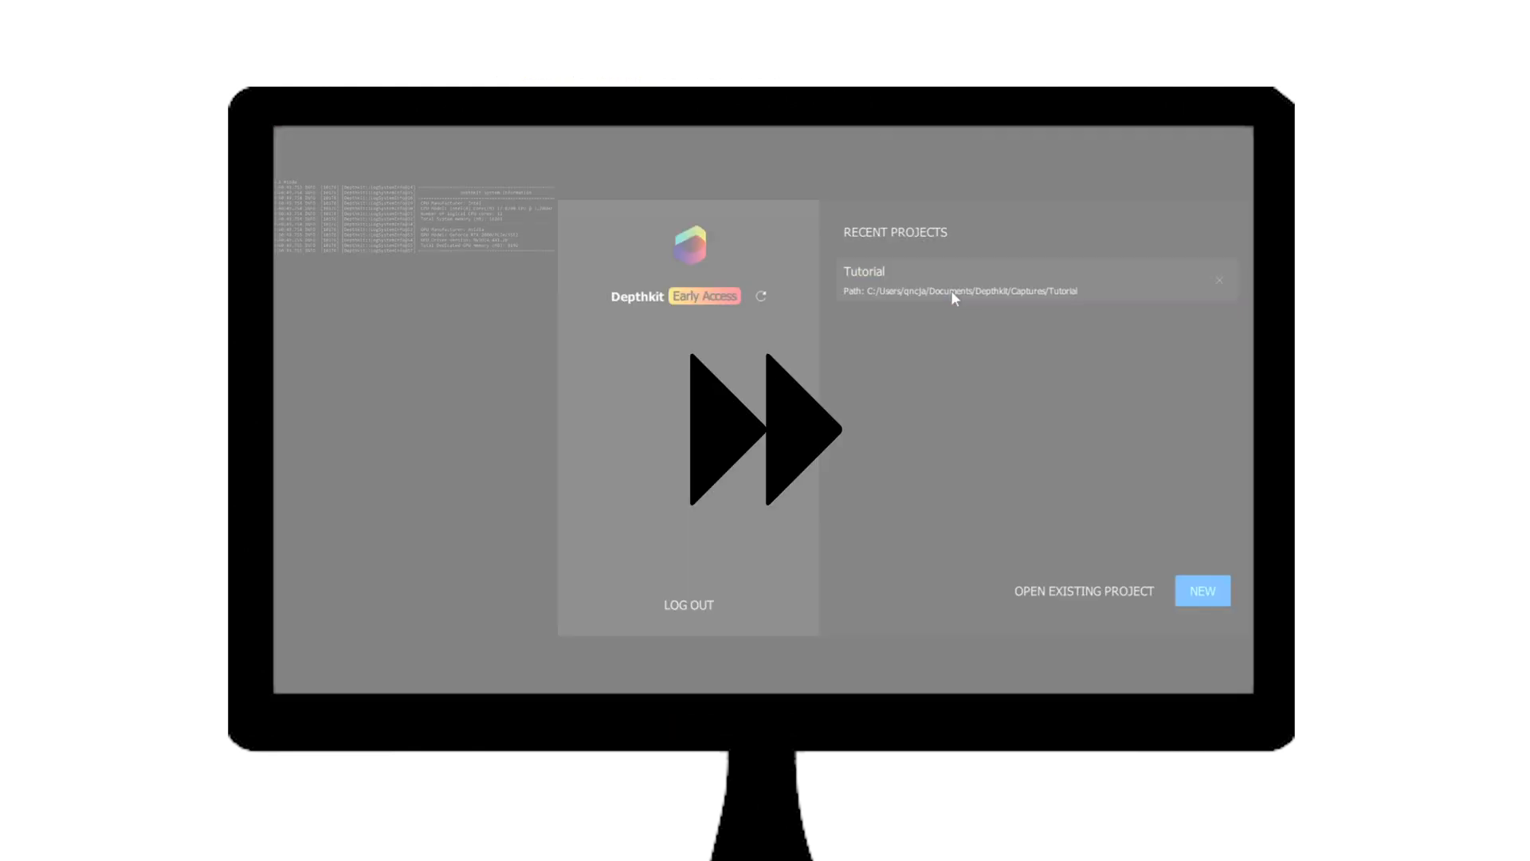
left_click(975, 281)
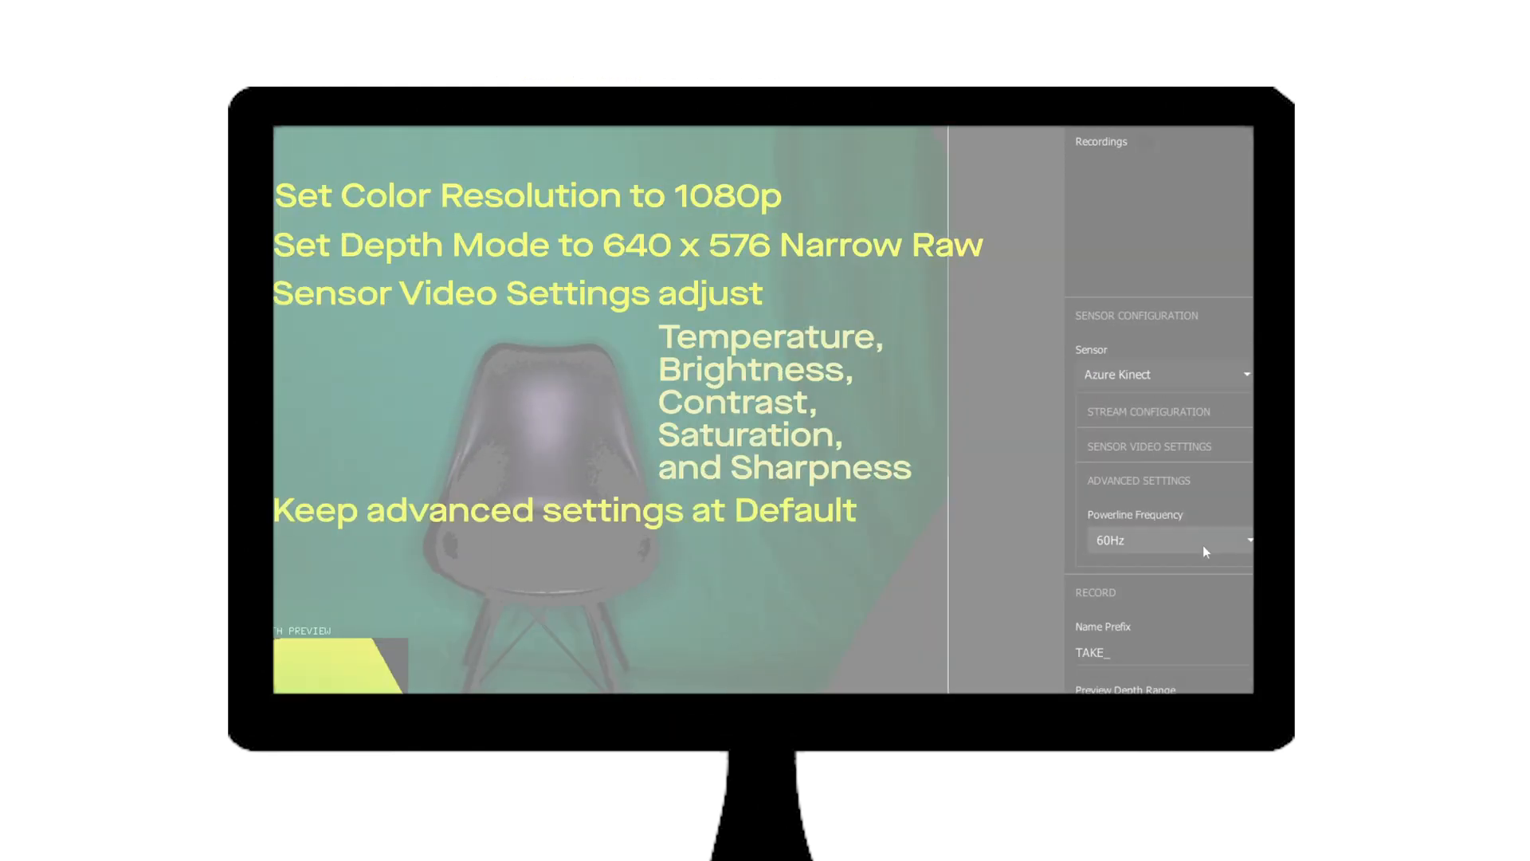
left_click(1195, 688)
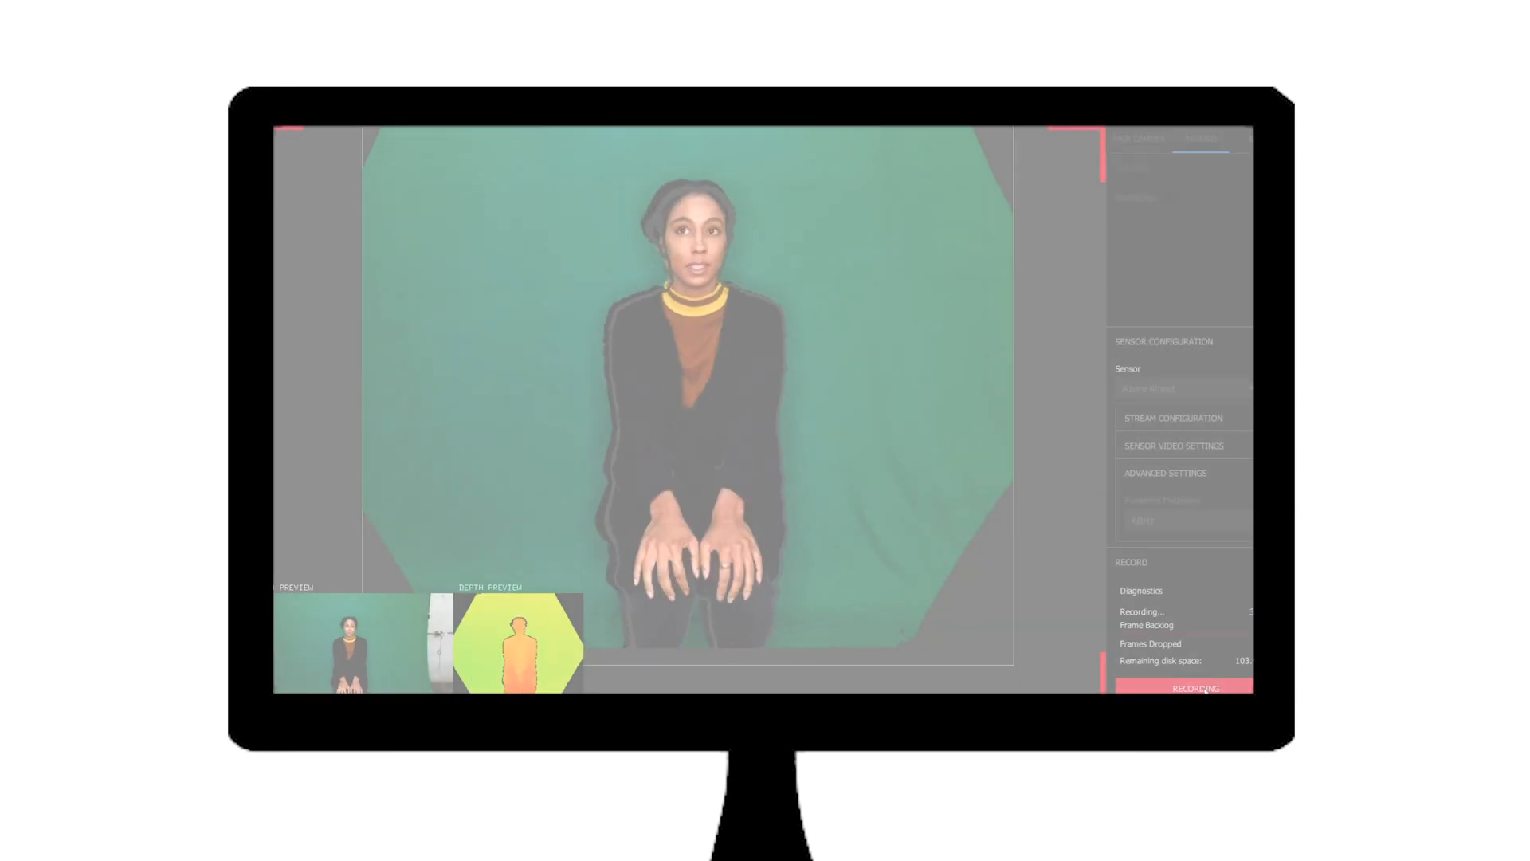
left_click(395, 139)
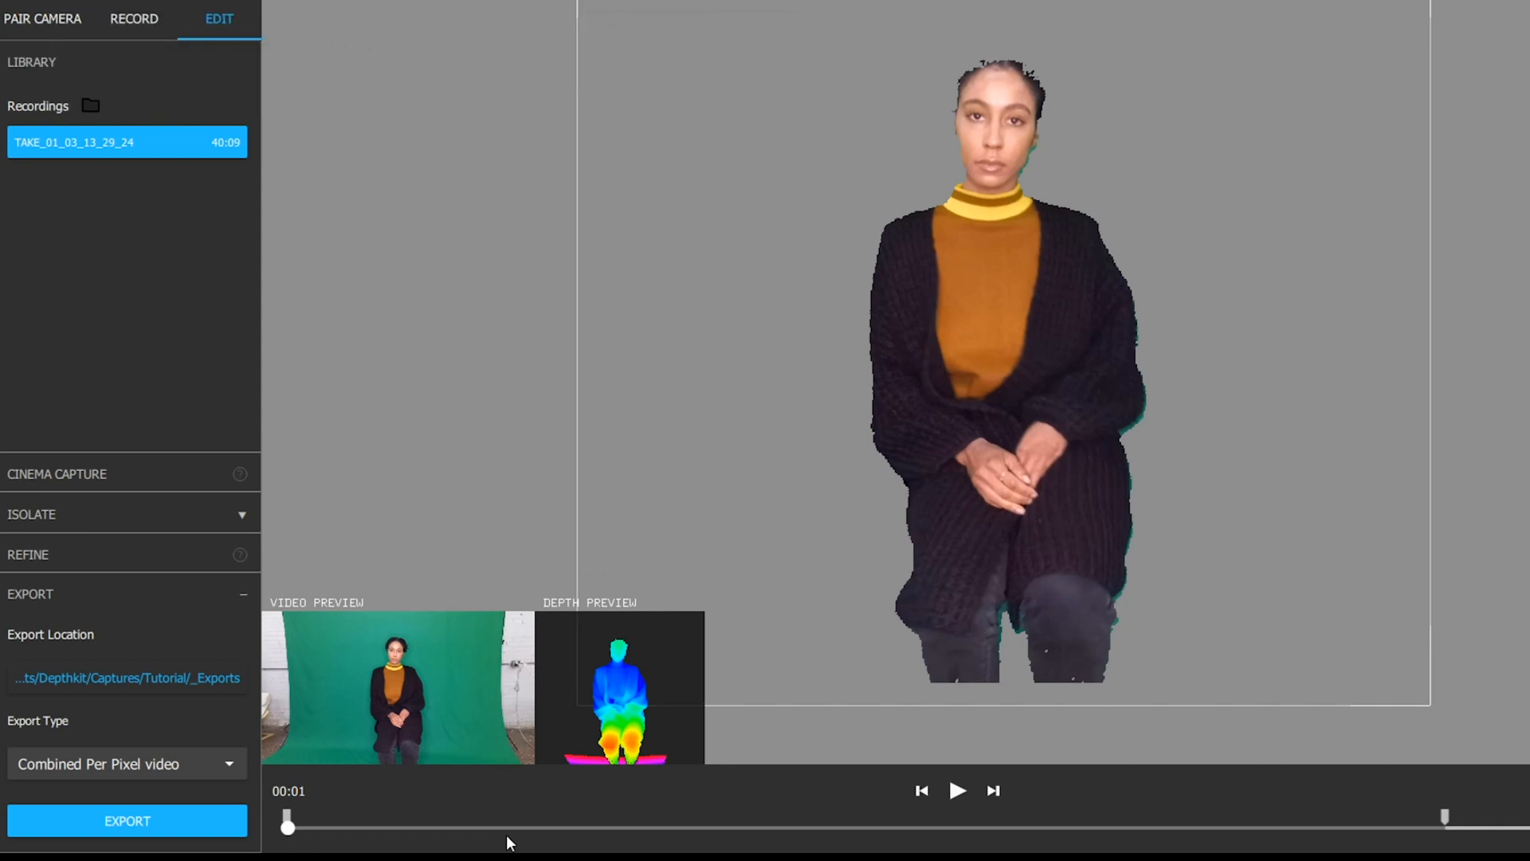
mouse_move(127, 677)
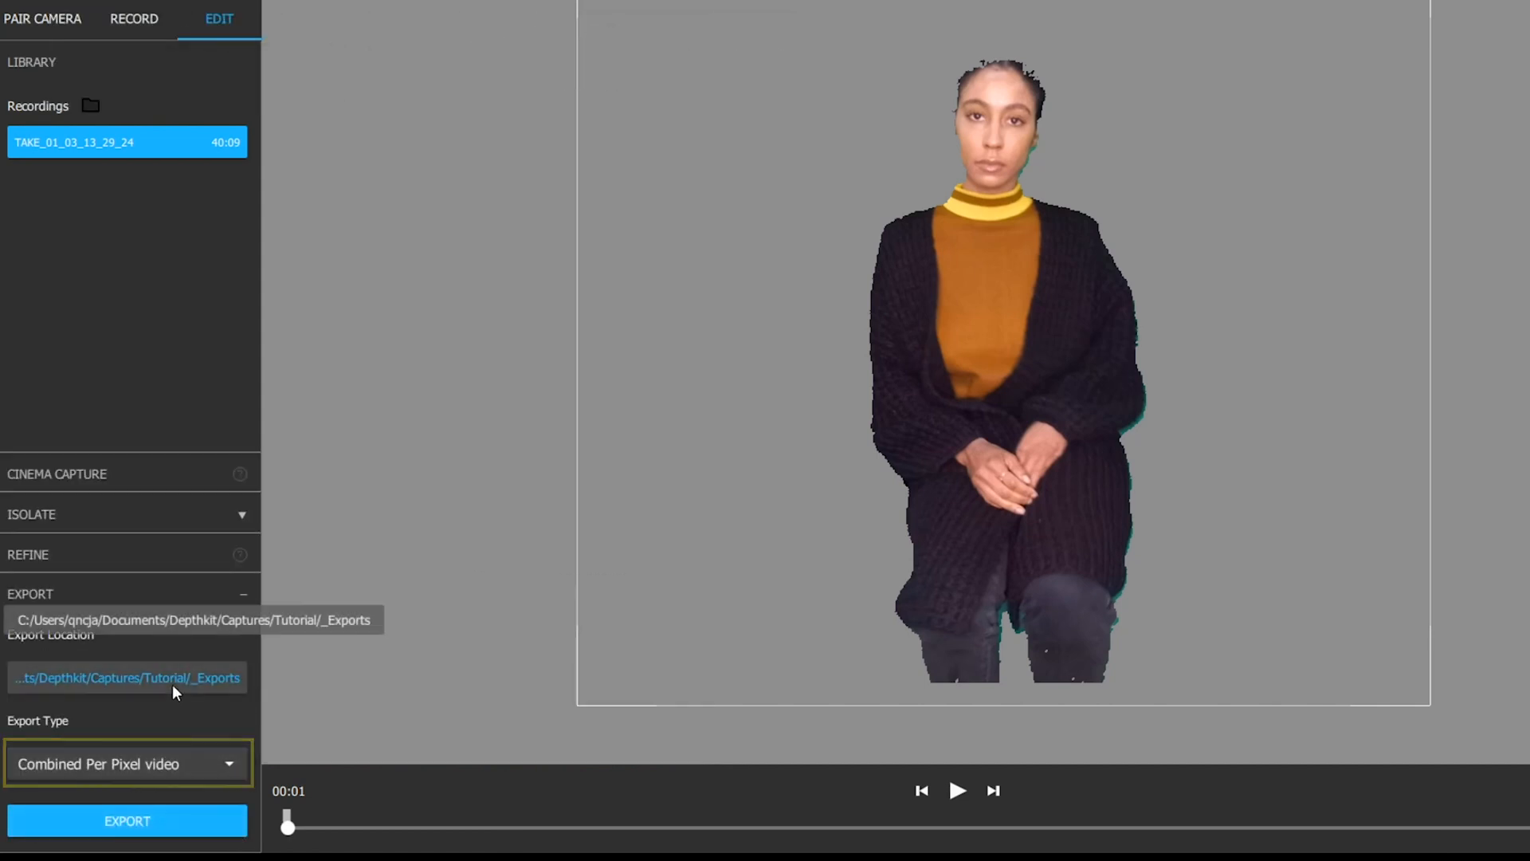
Set Export Type to Combined Per Pixel video and export the recorded take
left_click(127, 764)
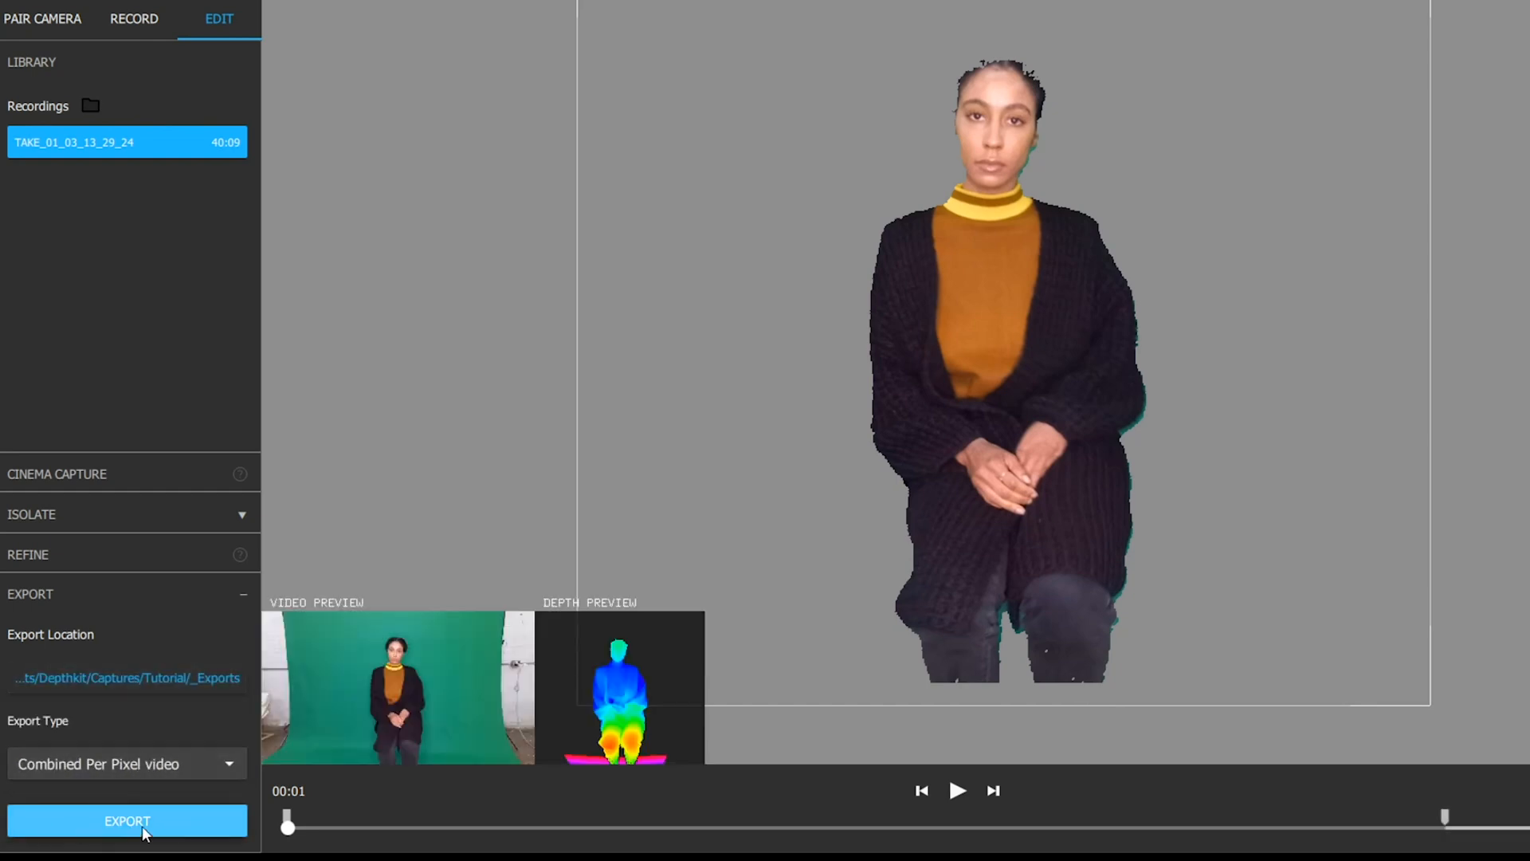
left_click(127, 820)
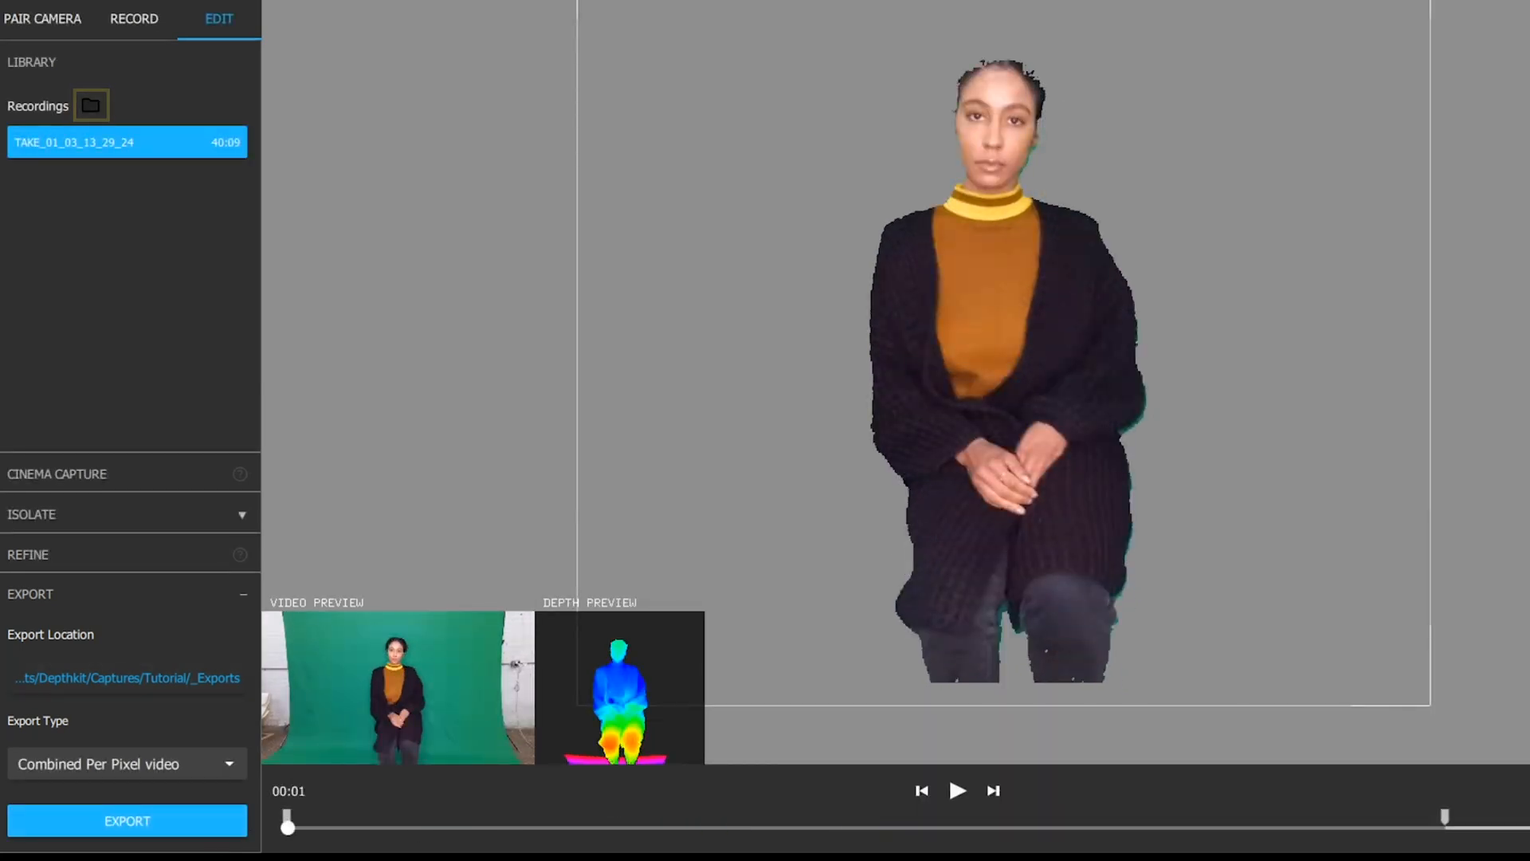
mouse_move(507, 842)
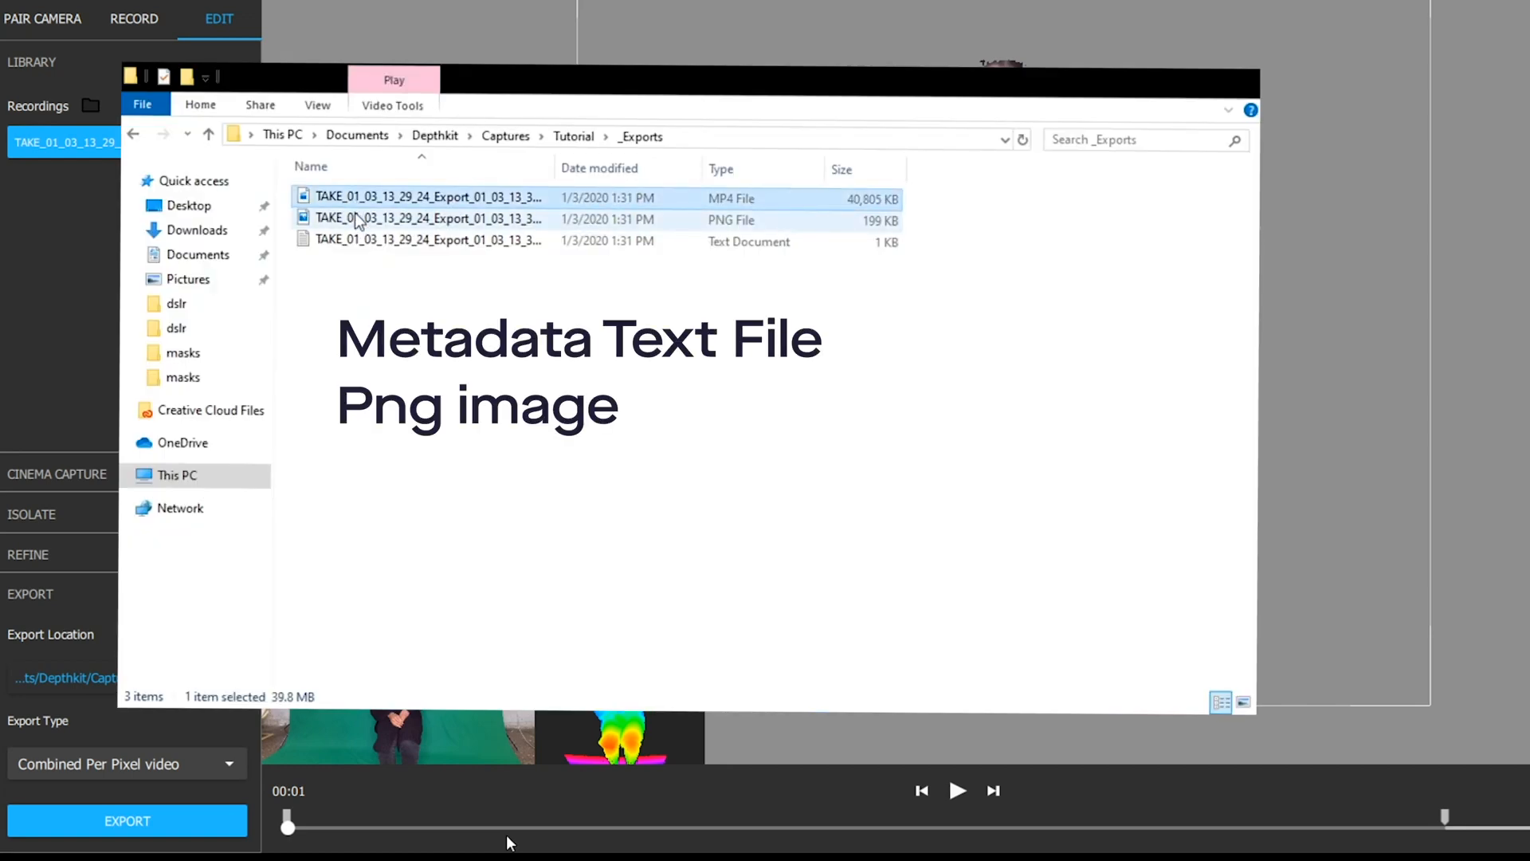
left_click(427, 219)
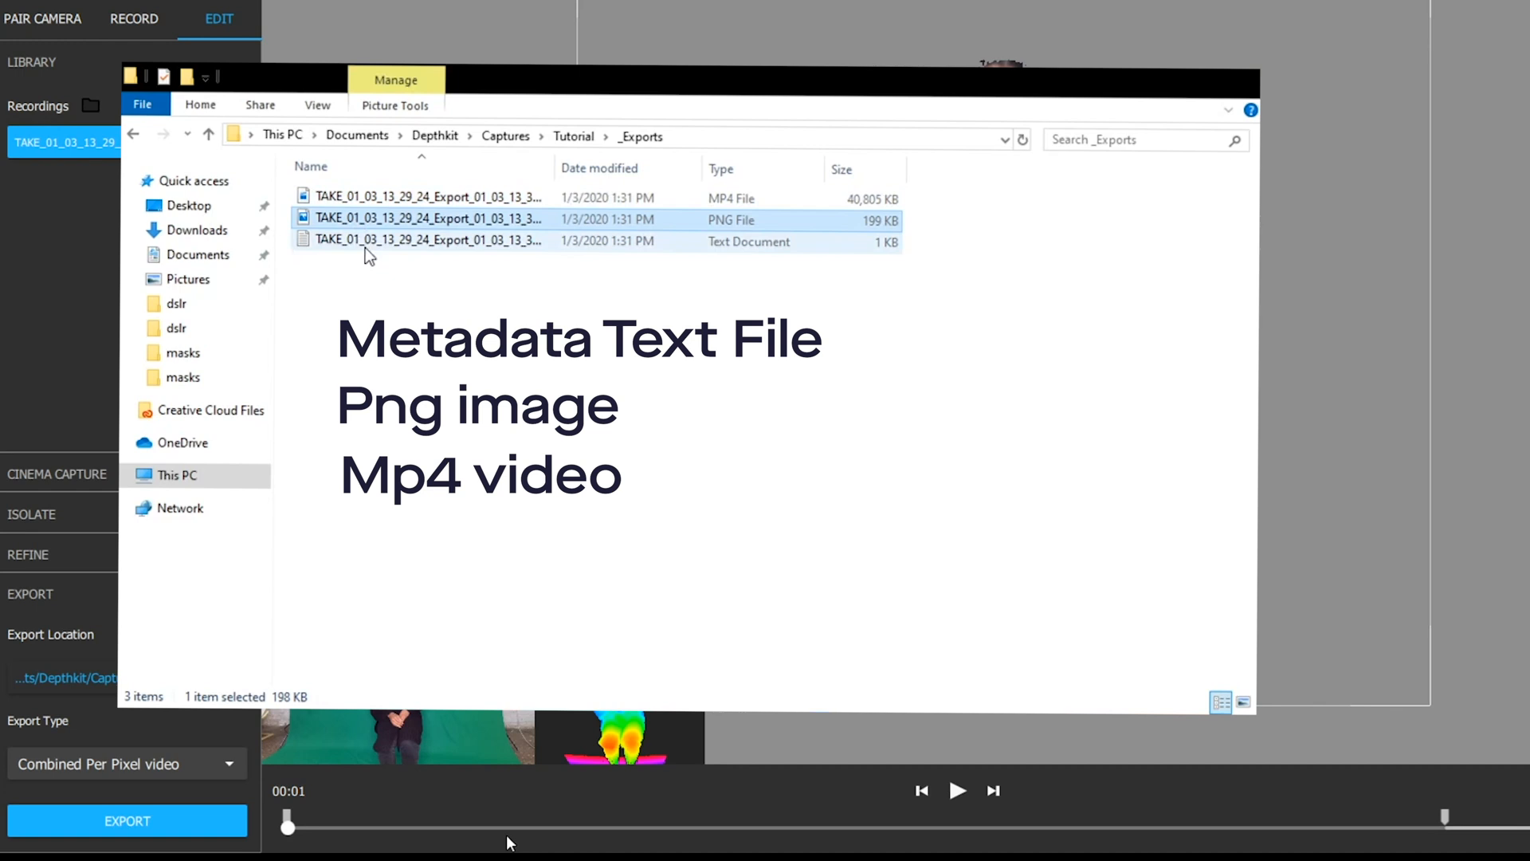
left_click(430, 197)
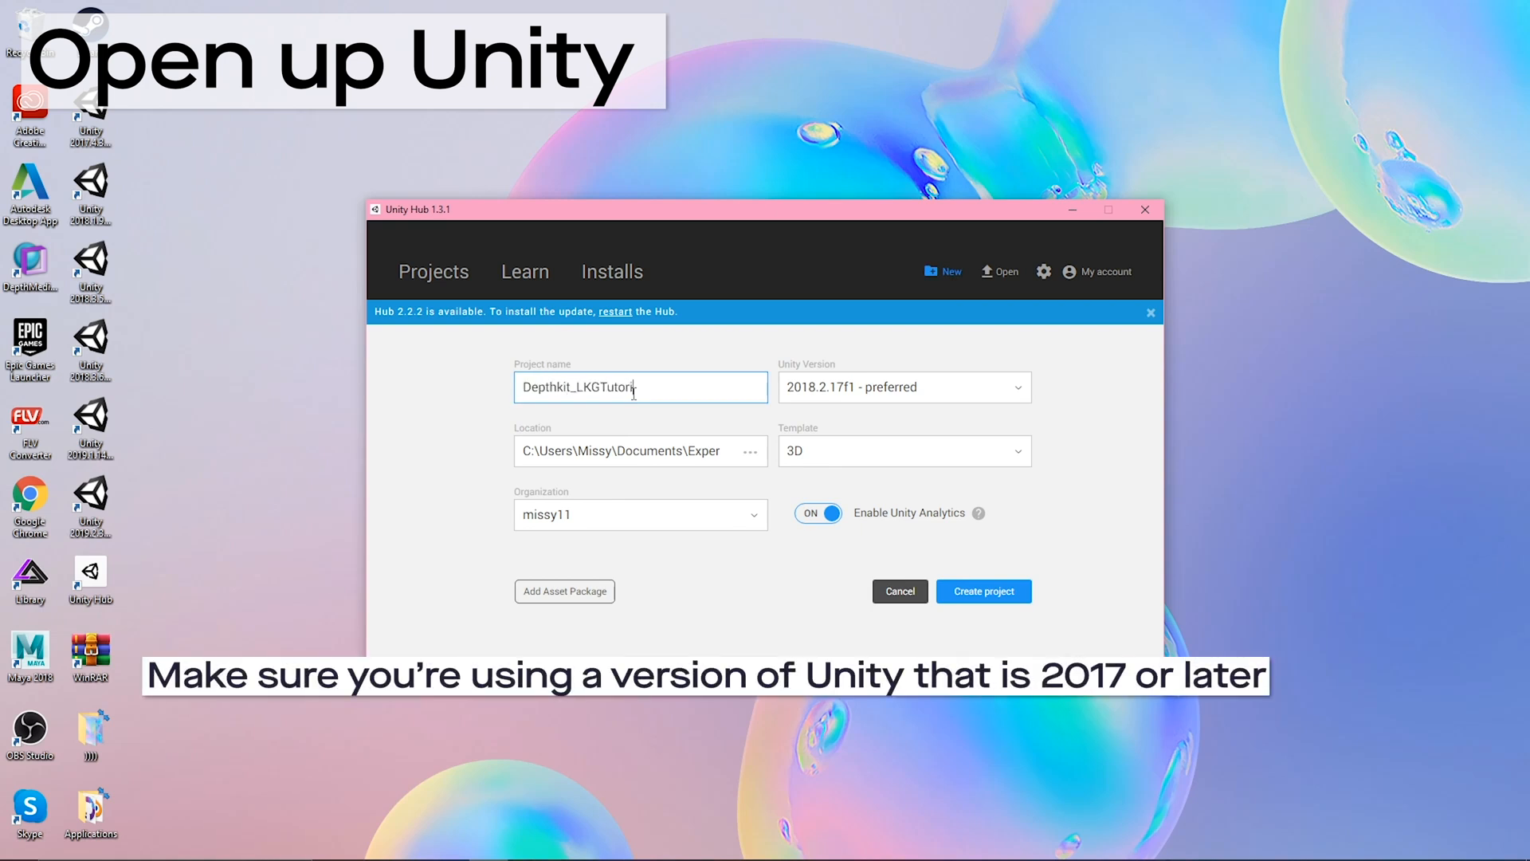
Name the new 3D project Depthkit_LKGTutorial_Unity and create it
left_click(983, 591)
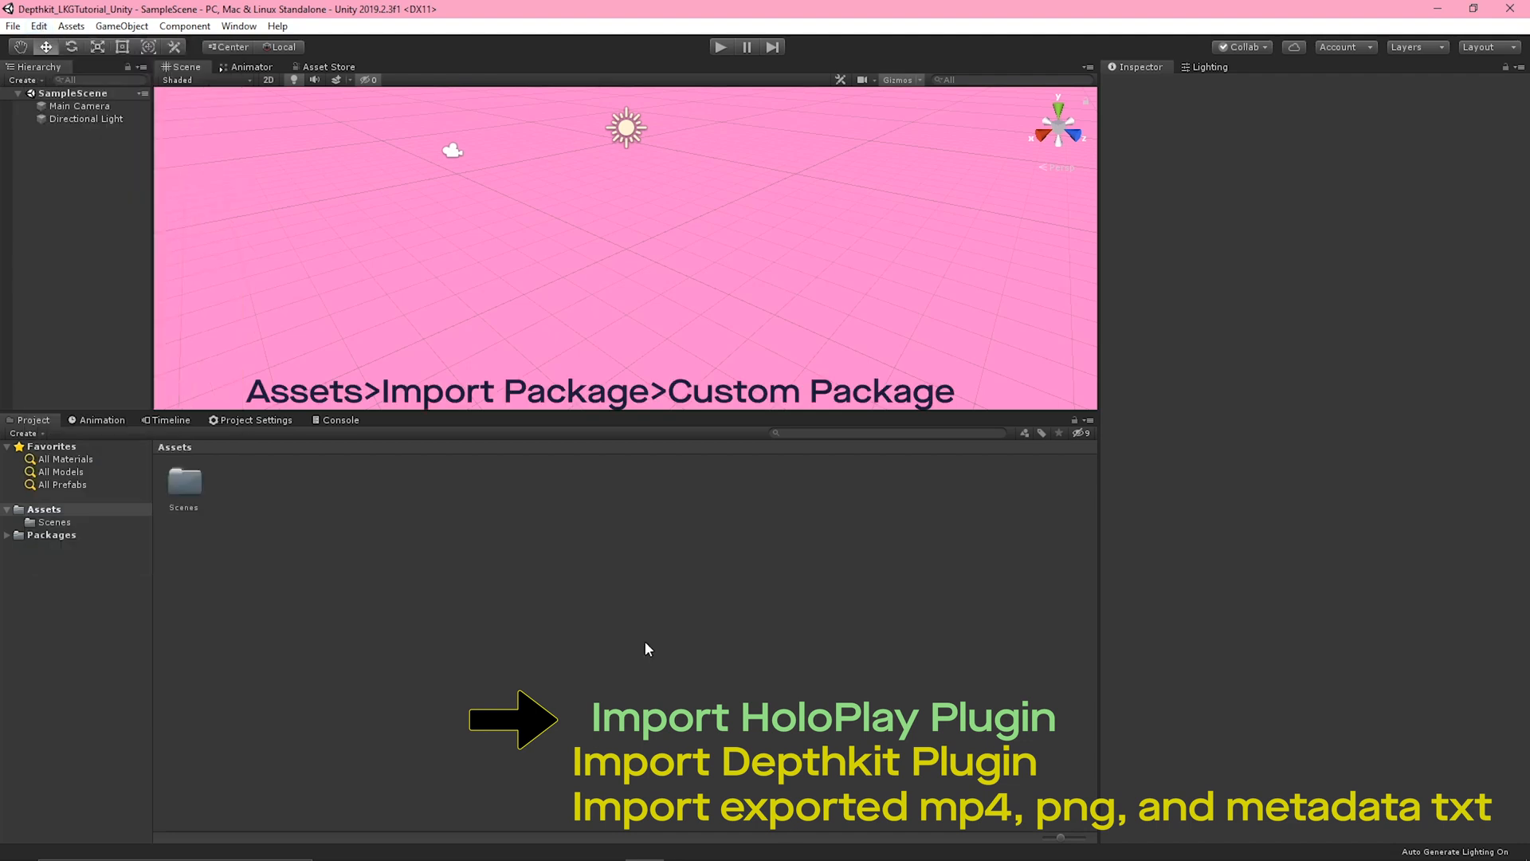
Import the HoloplaySDK-1.2.1 custom package with all its contents
left_click(70, 26)
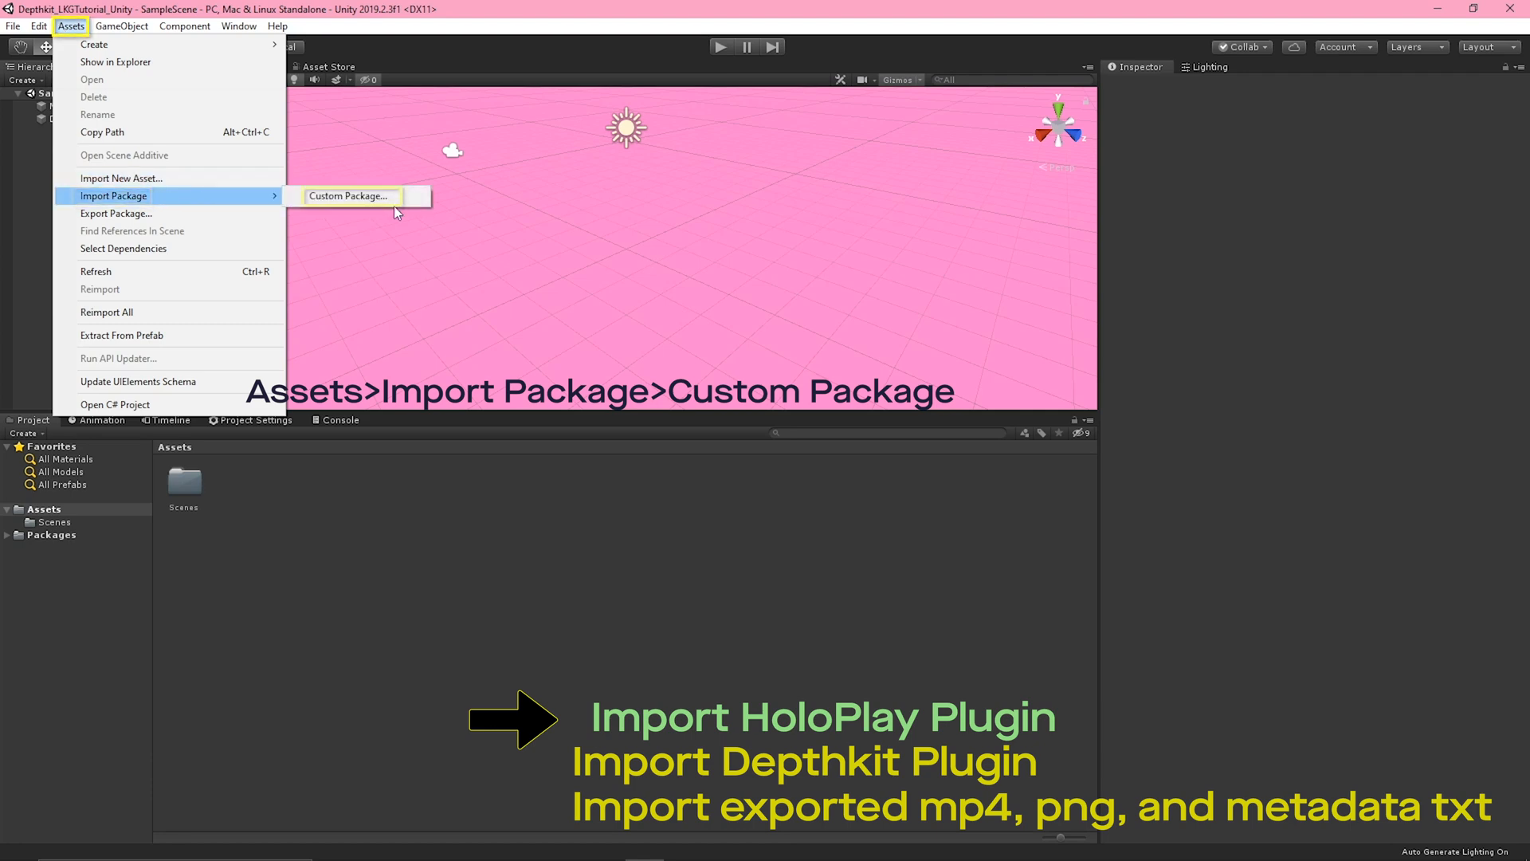
left_click(349, 196)
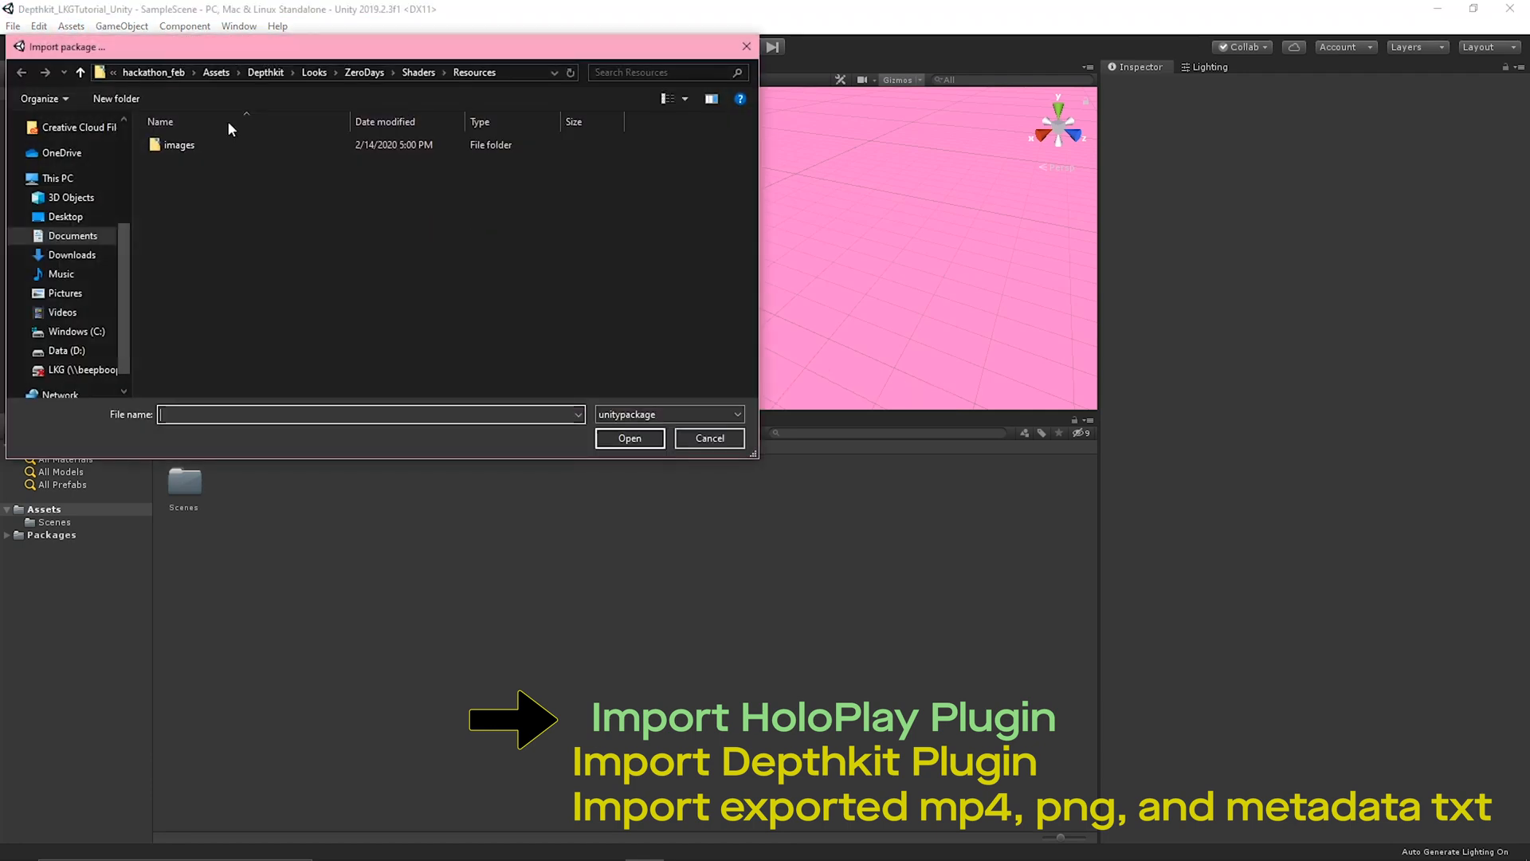
left_click(72, 255)
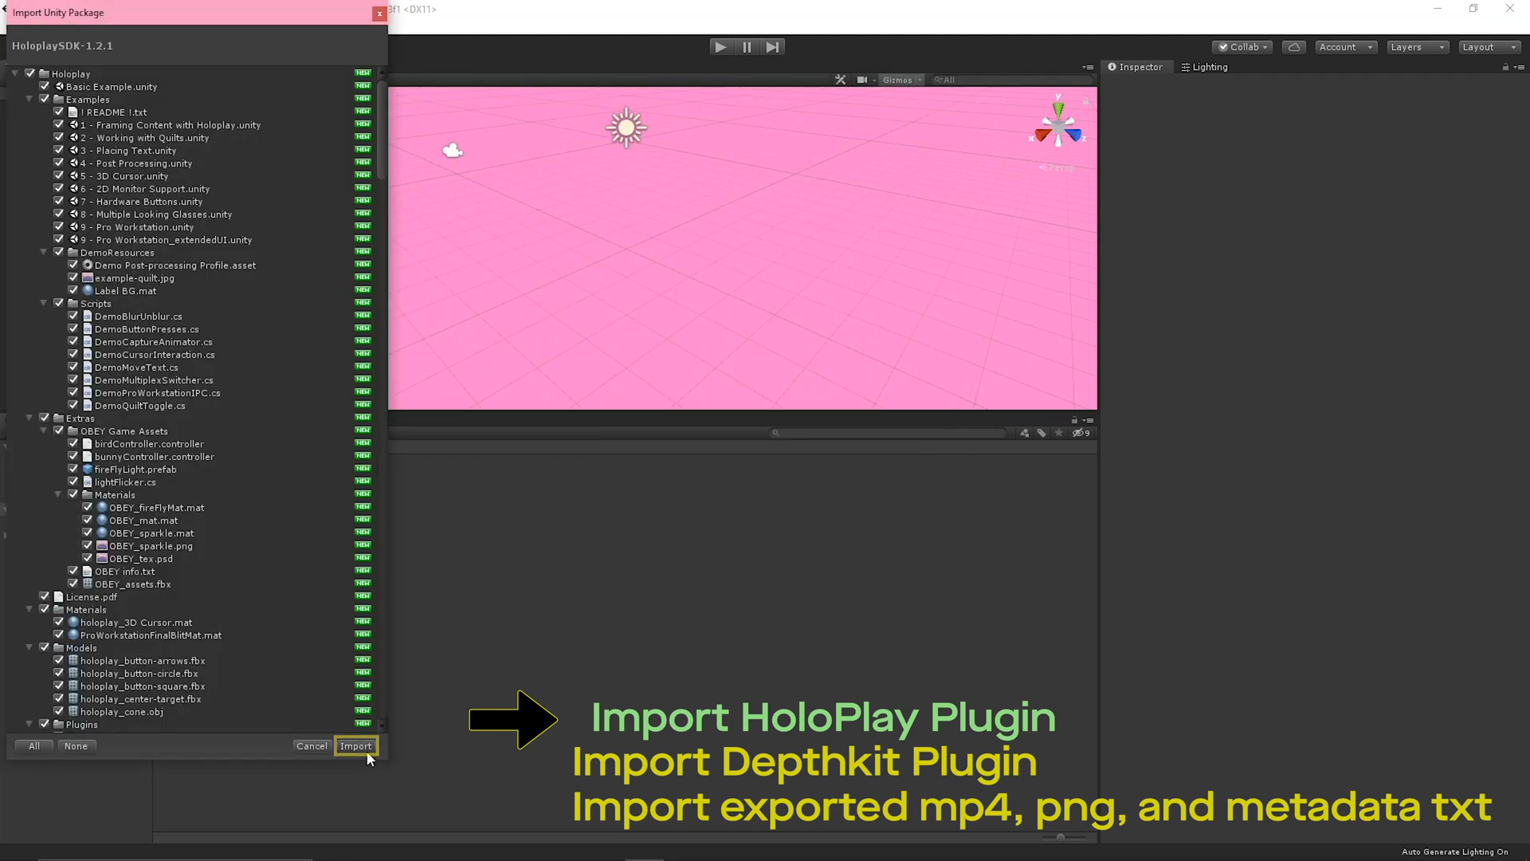
left_click(355, 746)
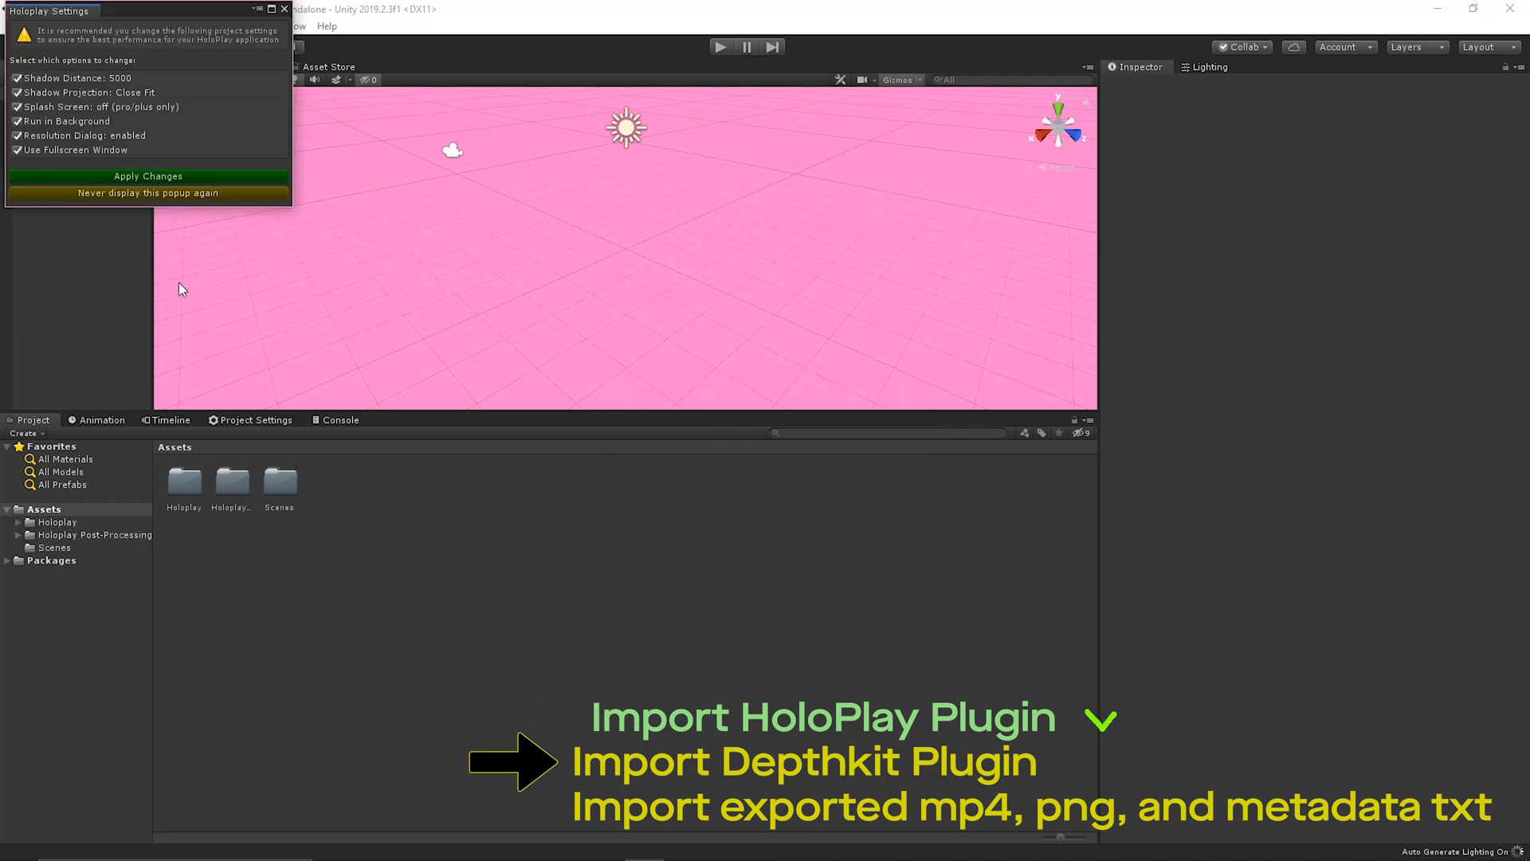
Apply the recommended Holoplay settings and import the package from the DepthkitPlugin folder
left_click(70, 26)
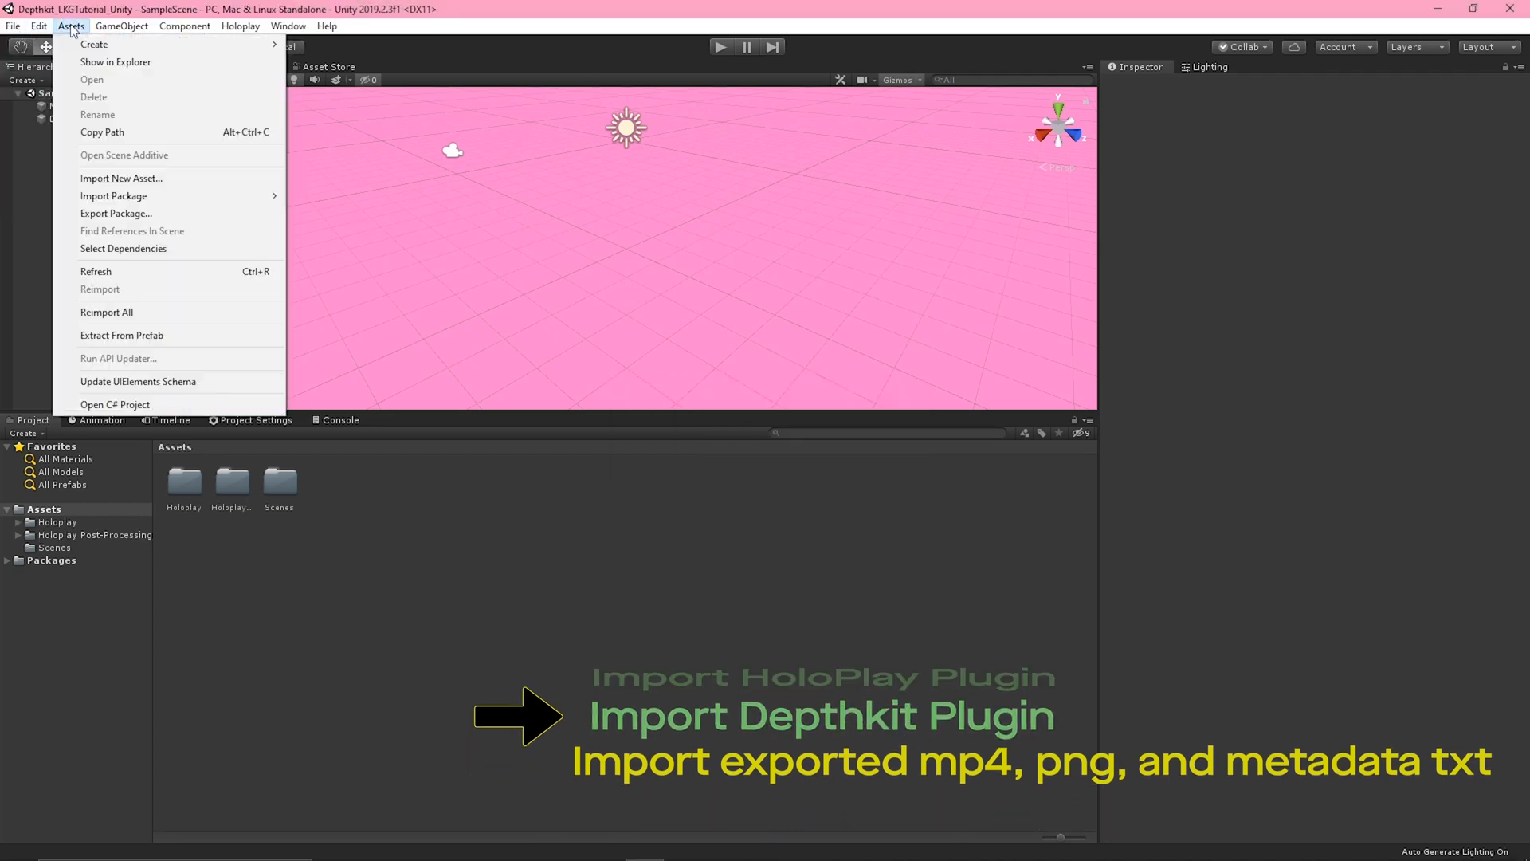
left_click(121, 177)
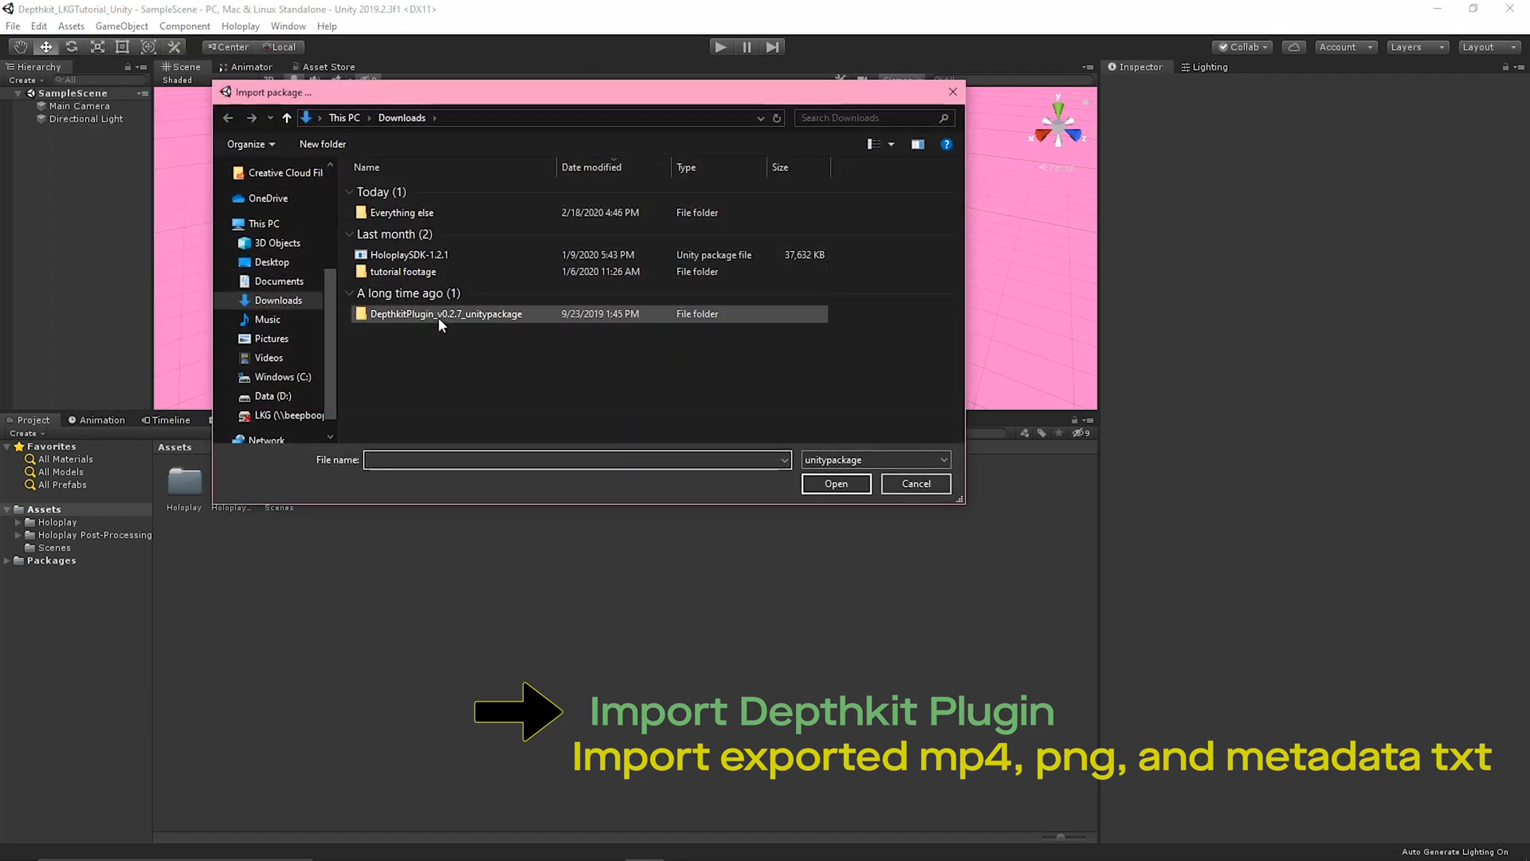
left_click(835, 483)
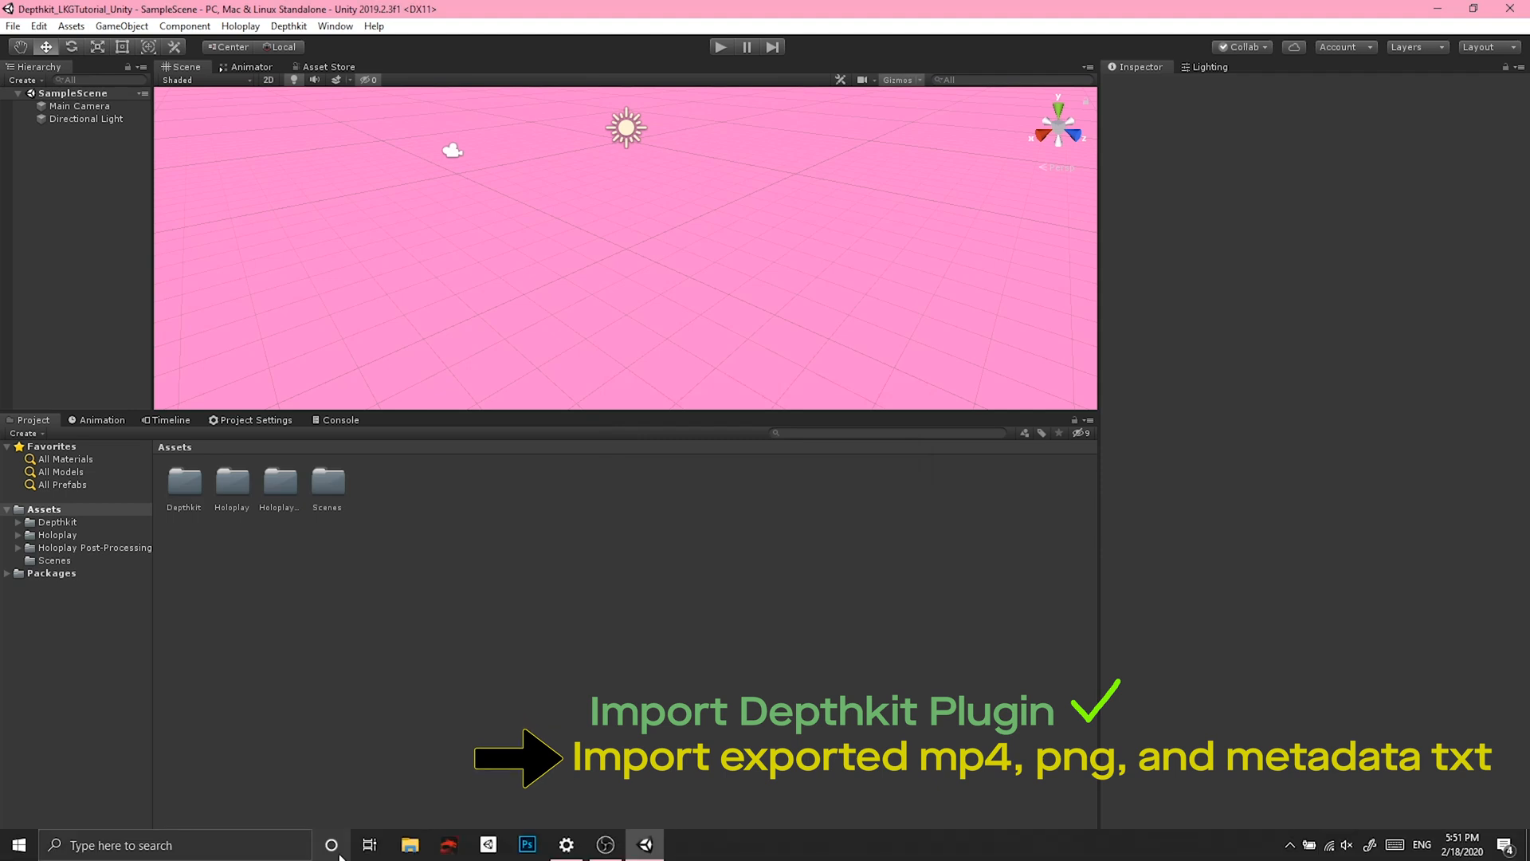
Create a Video folder and add the exported mp4, png and txt take files
left_click(409, 845)
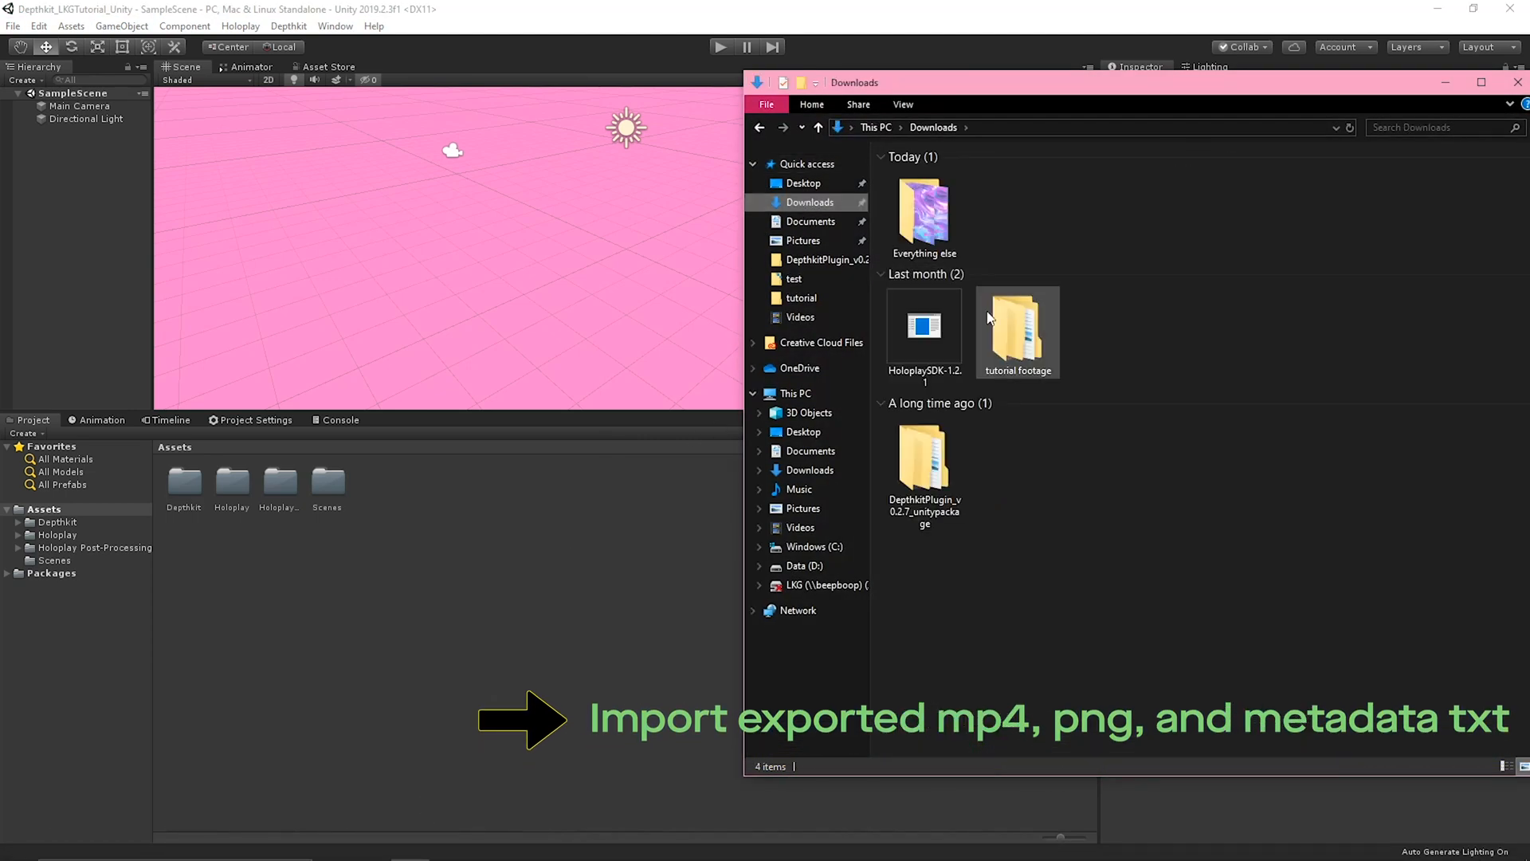
double_click(1018, 331)
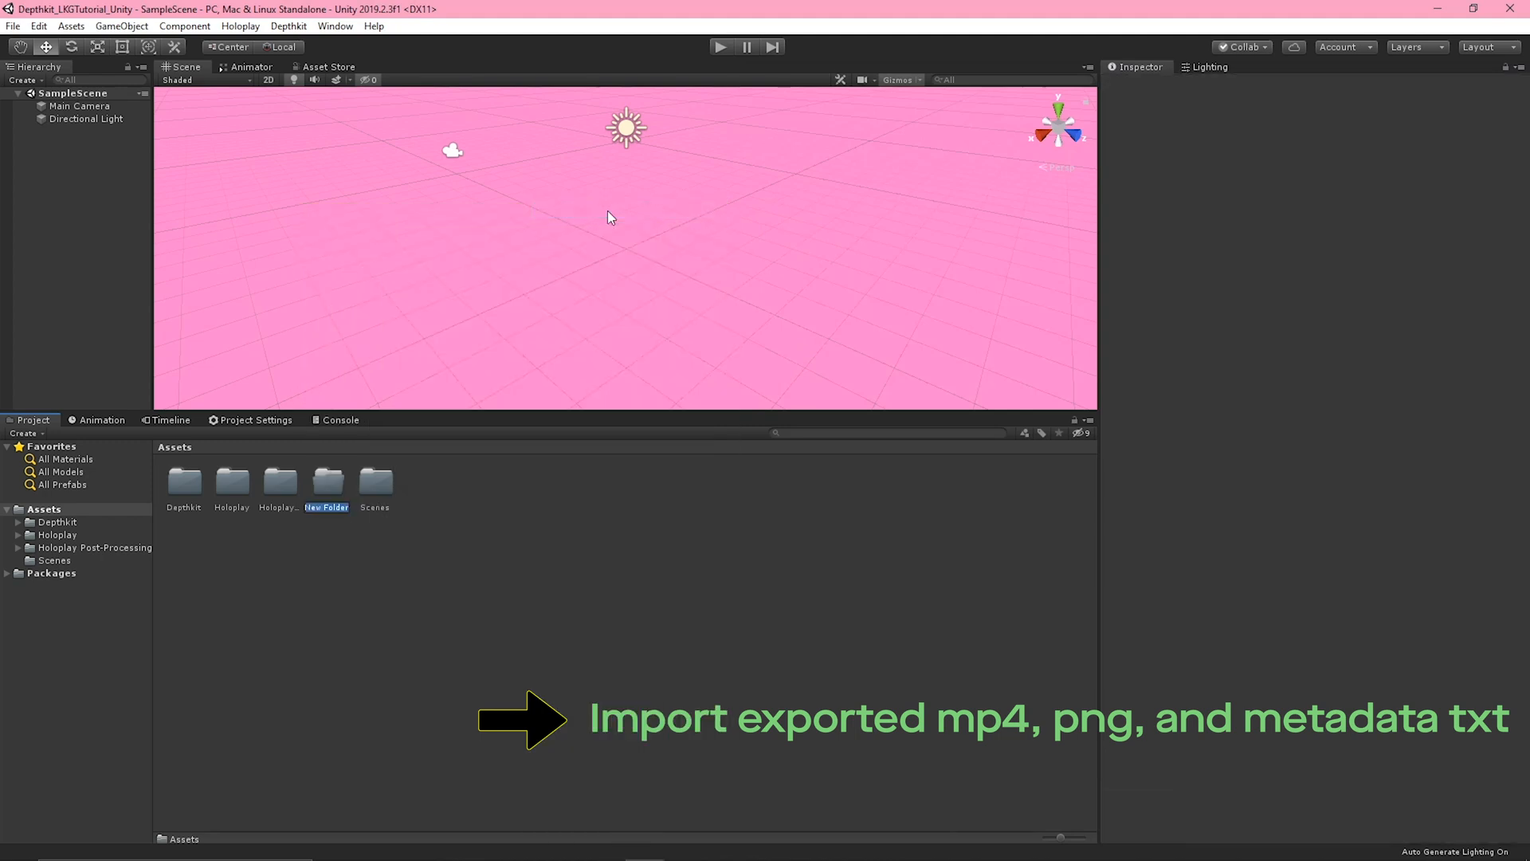
type("Video")
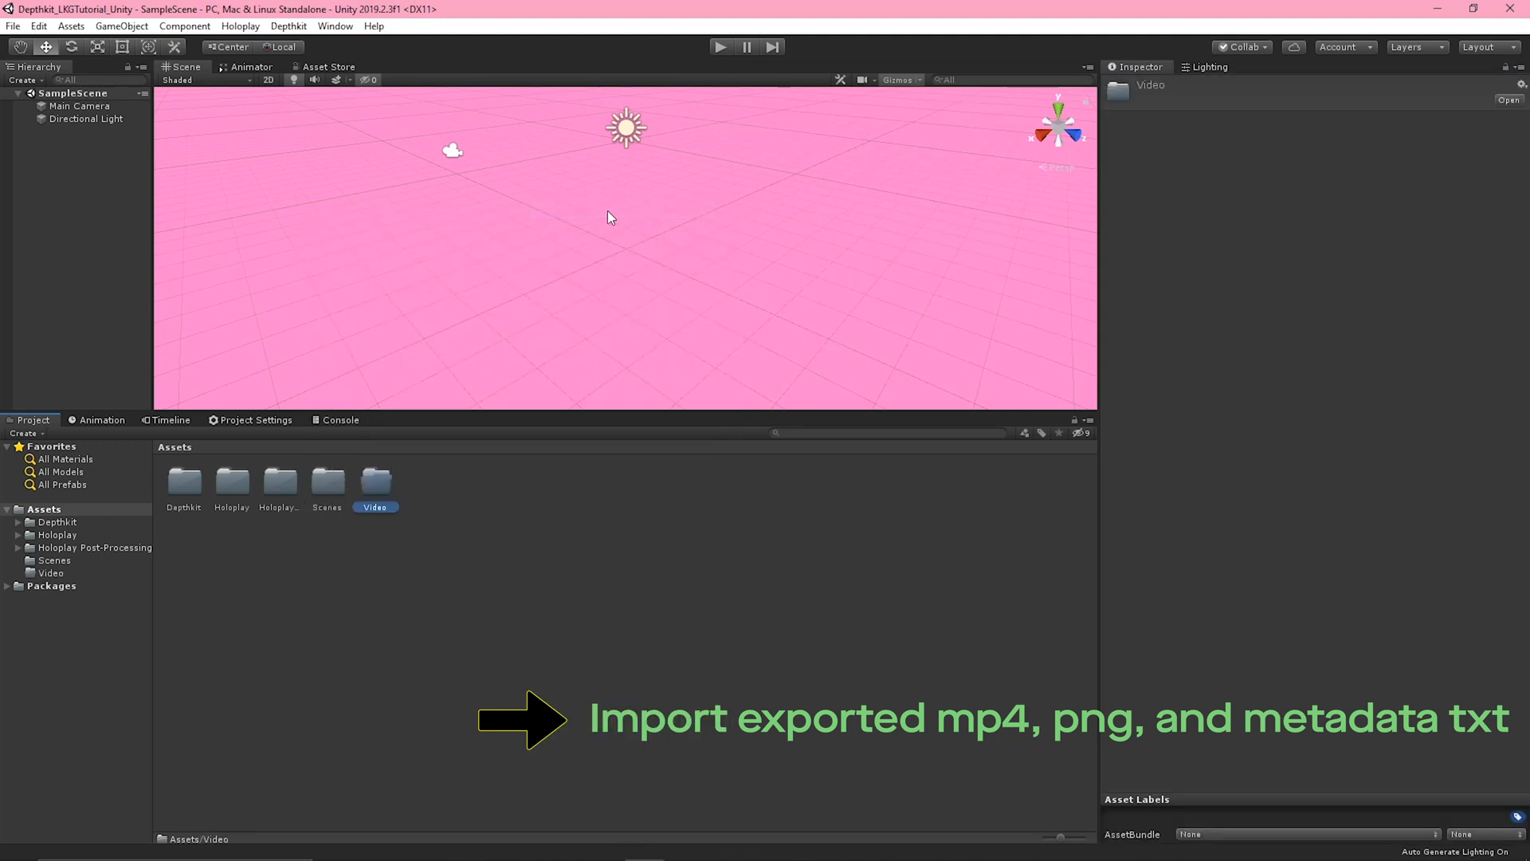
left_click(408, 844)
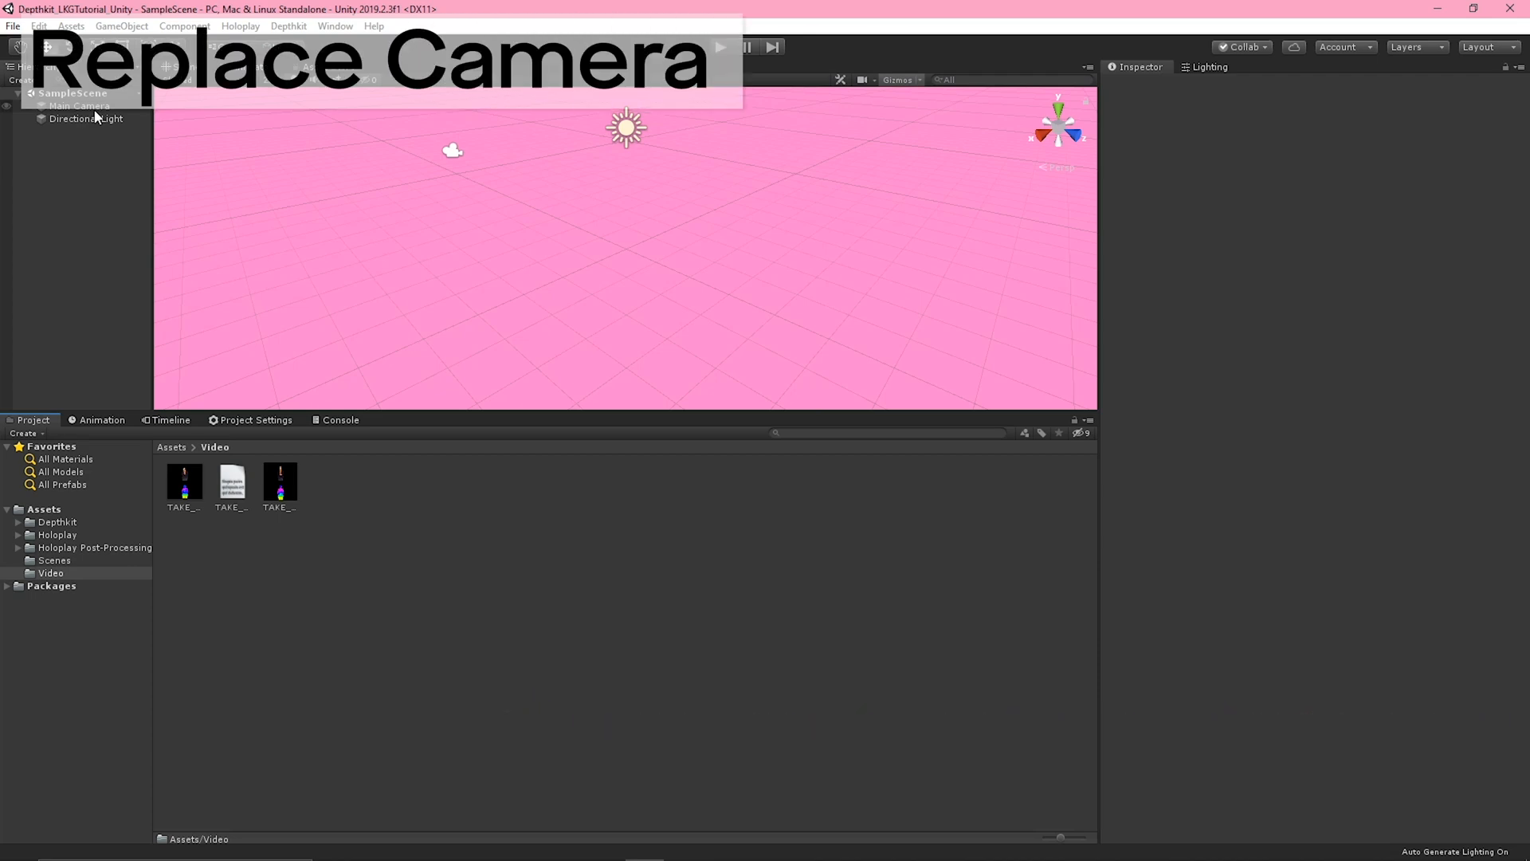
Delete the Main Camera from the SampleScene hierarchy
right_click(110, 144)
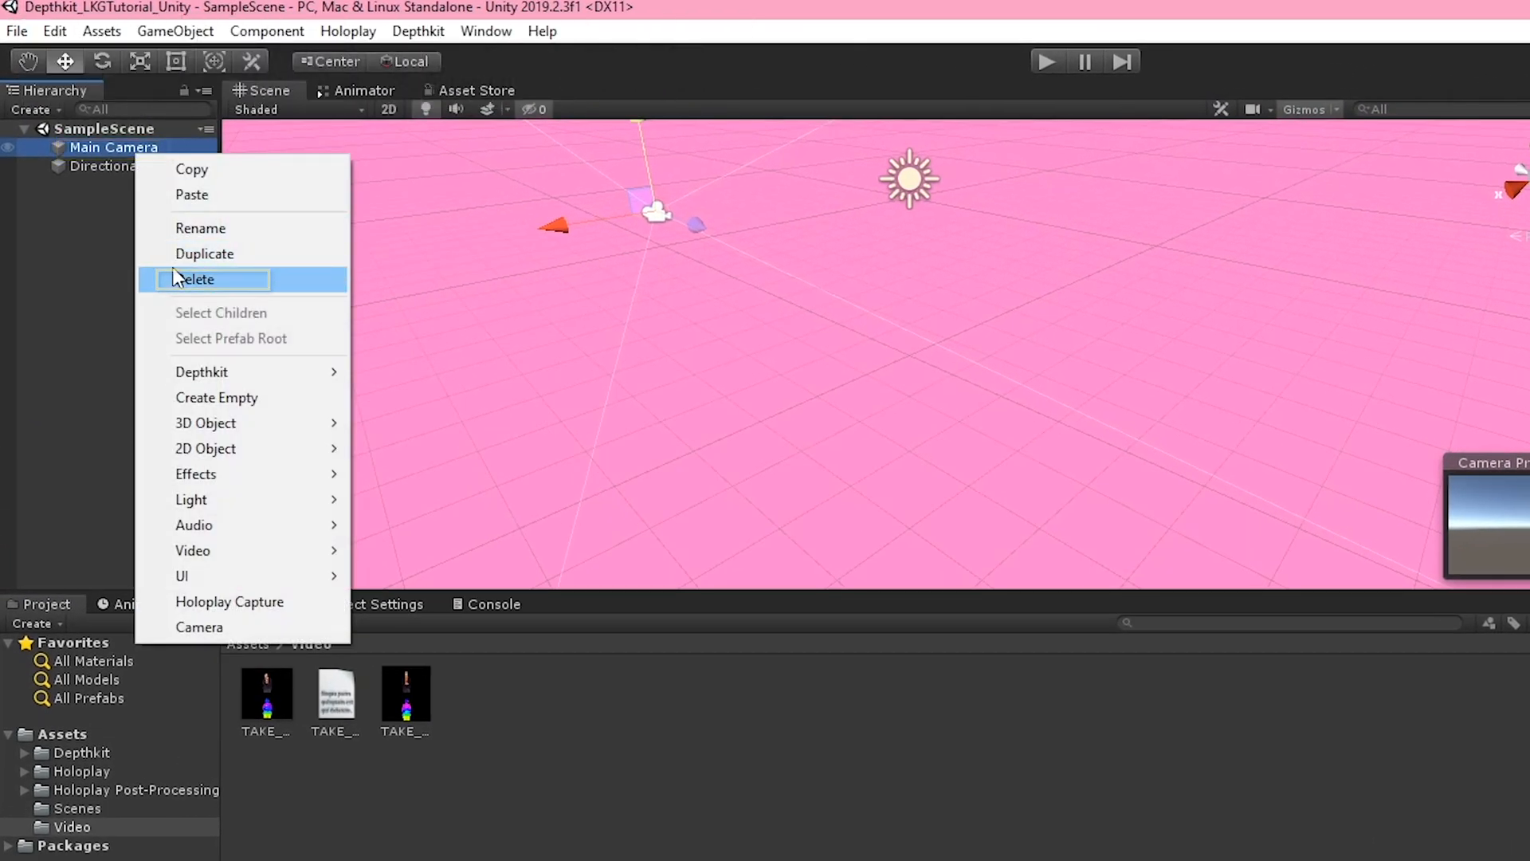
left_click(196, 279)
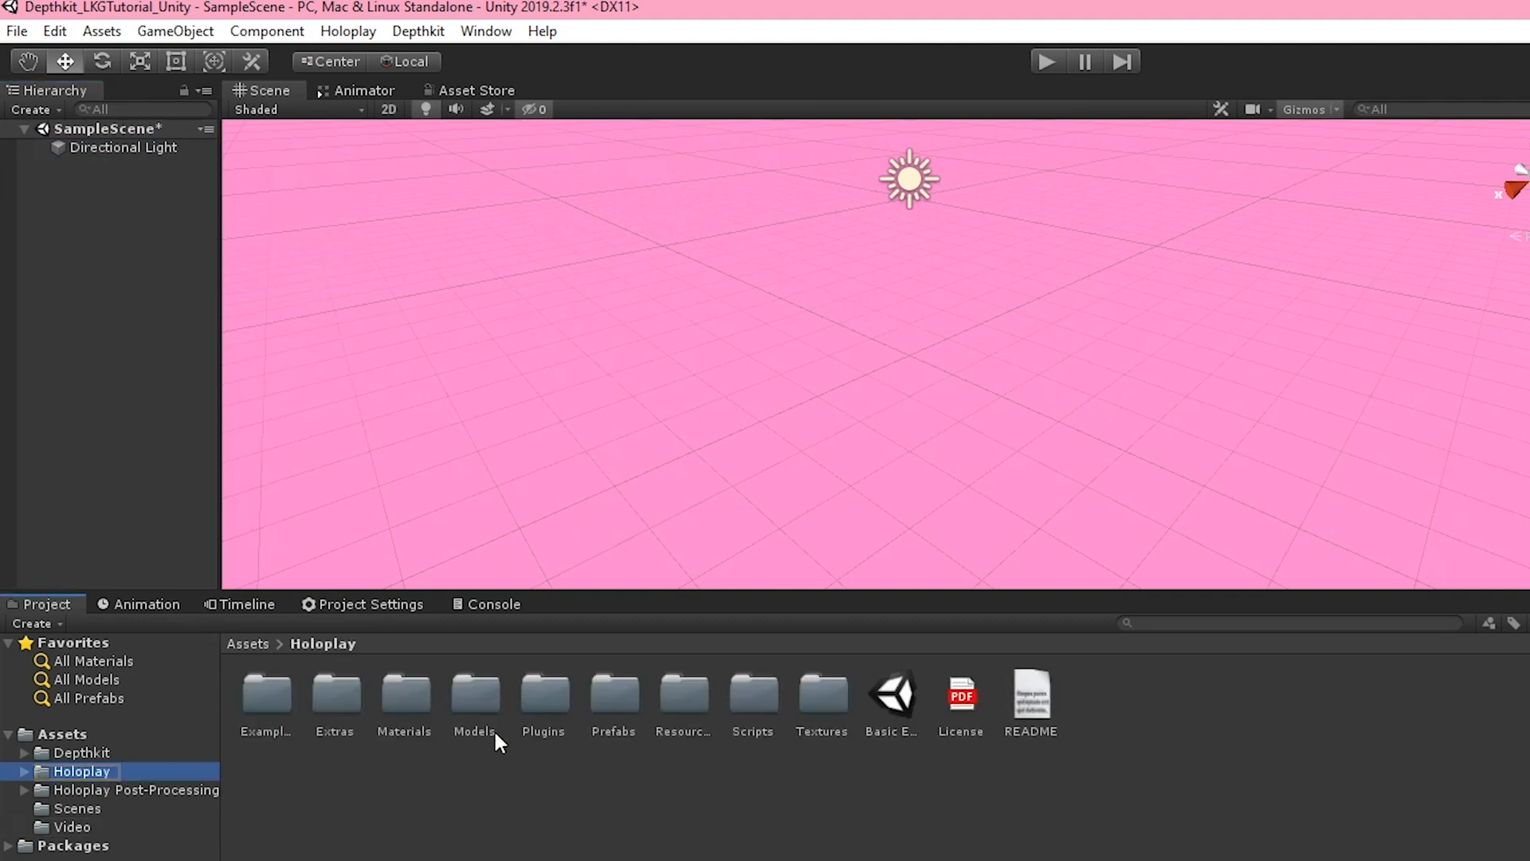